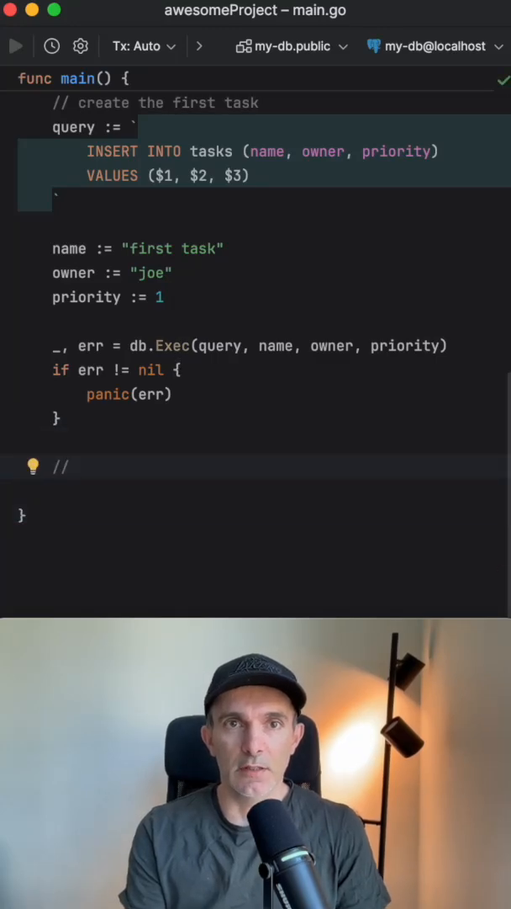
- Write a comment and getQuery: SELECT name, owner, priority FROM tasks WHERE owner=$1
{"action": "type", "text": "lets get the"}
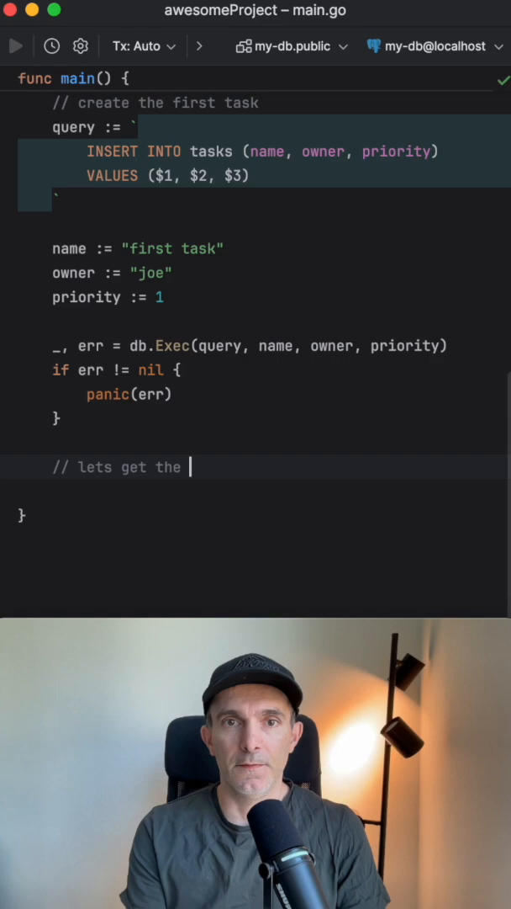
{"action": "type", "text": "first record"}
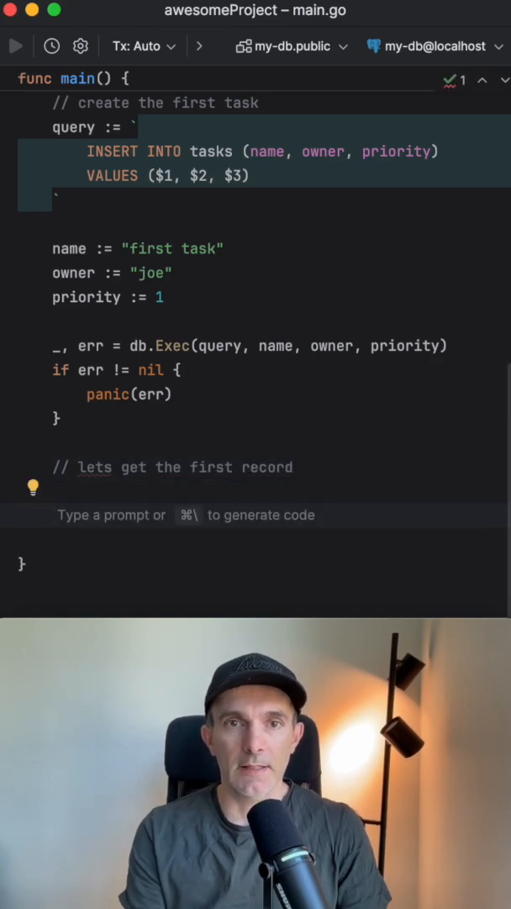
{"action": "type", "text": "getQuery := `"}
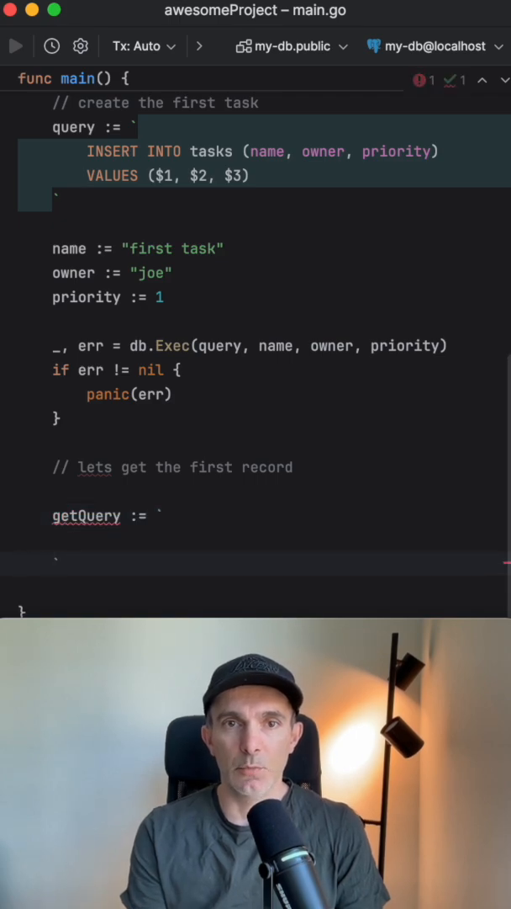
{"action": "type", "text": "SL"}
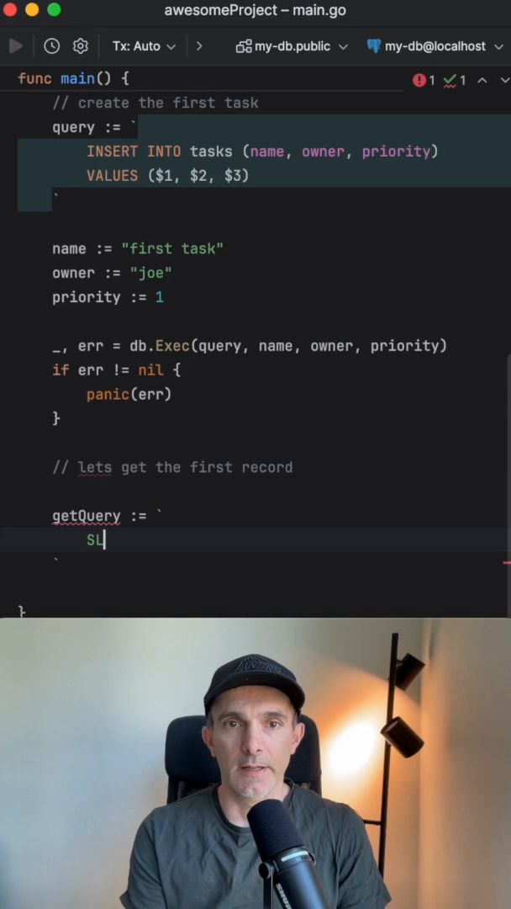
{"action": "type", "text": "ELECT n"}
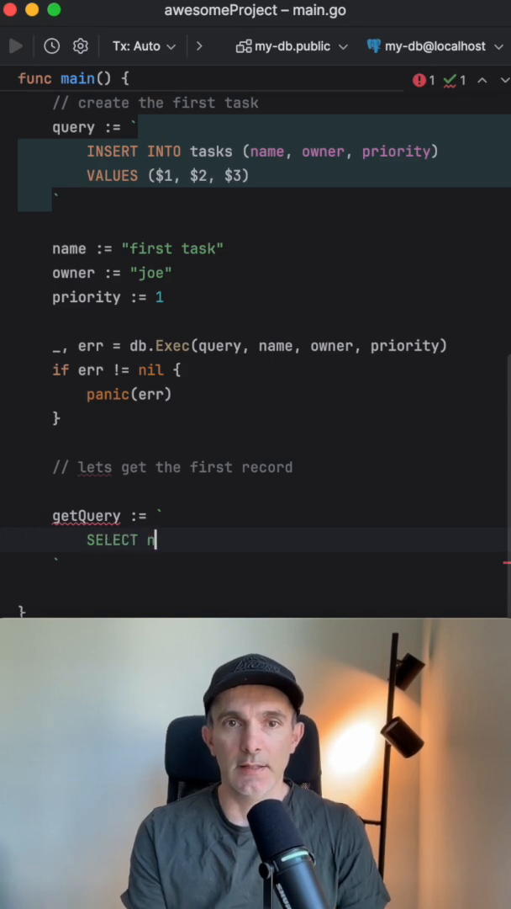
{"action": "type", "text": "ame, owner, priority"}
{"action": "type", "text": "FROM"}
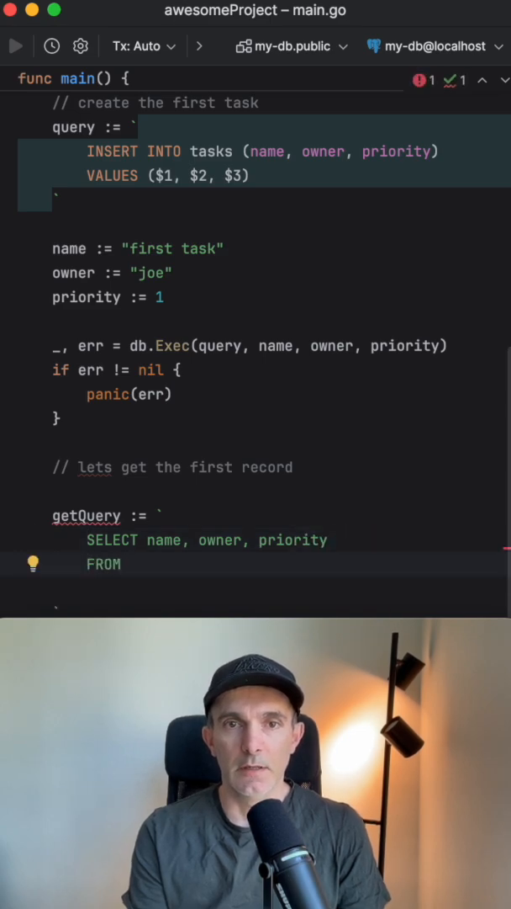
{"action": "type", "text": "tasks"}
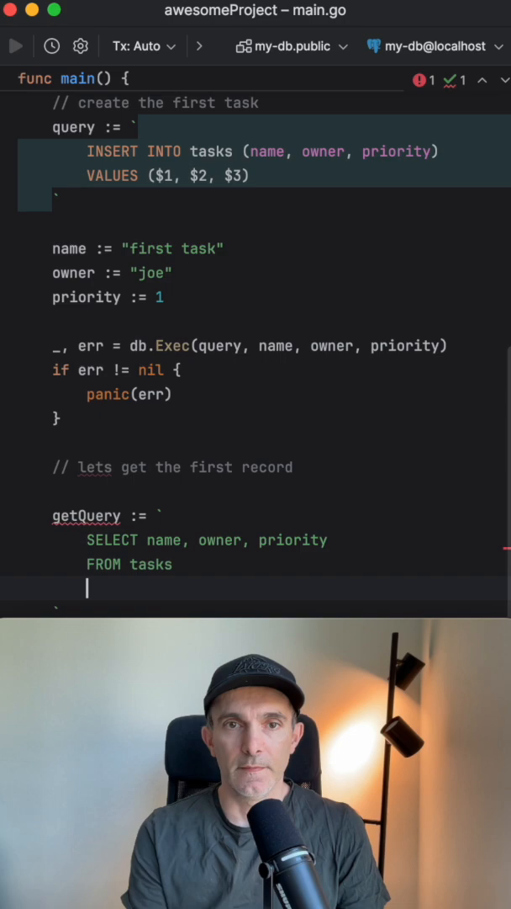
{"action": "type", "text": "WHERE o"}
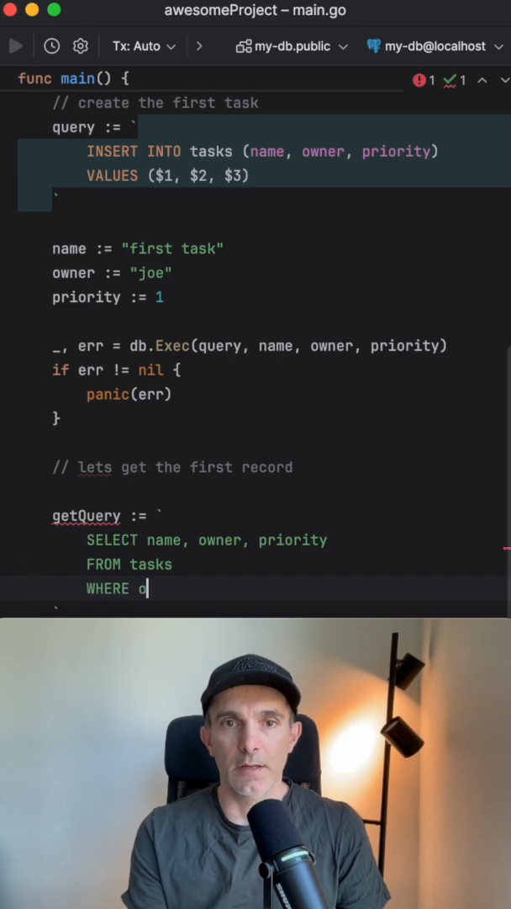
{"action": "type", "text": "wner=$1"}
{"action": "left_click", "coordinate": [264, 491]}
{"action": "type", "text": "type"}
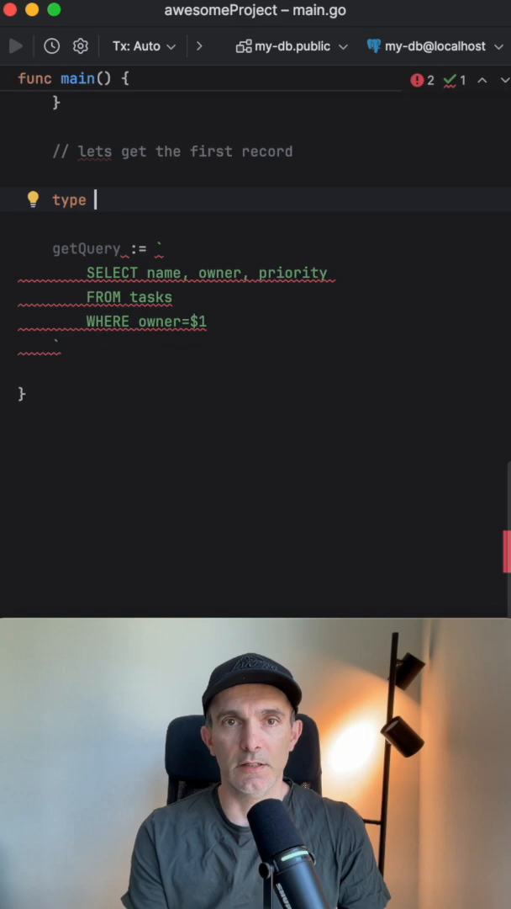
- Define type Task struct {name, owner string; priority int} and declare t := Task{}
{"action": "type", "text": "Task struct {"}
{"action": "type", "text": "o"}
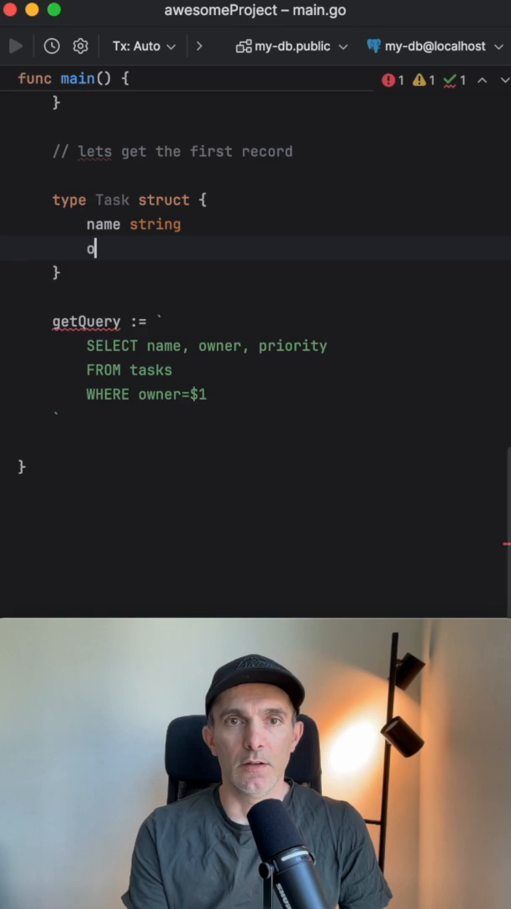
{"action": "type", "text": "wner string"}
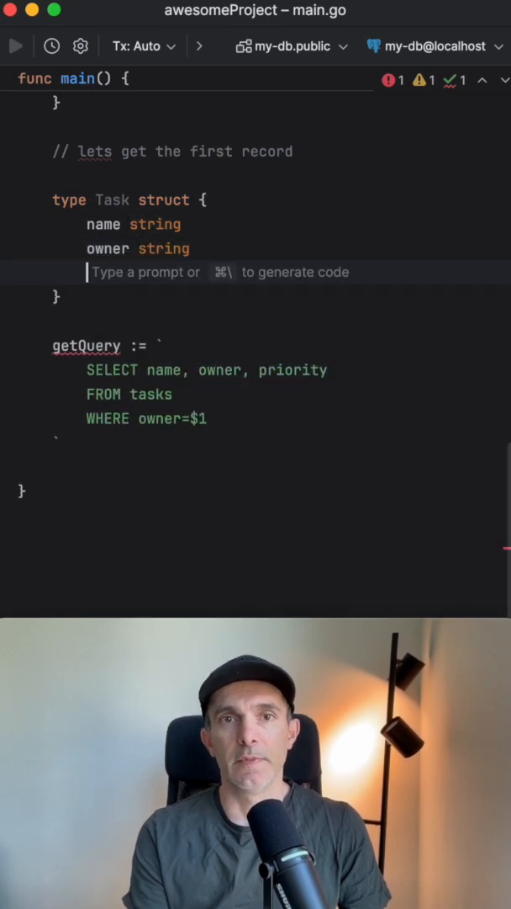
{"action": "type", "text": "pi"}
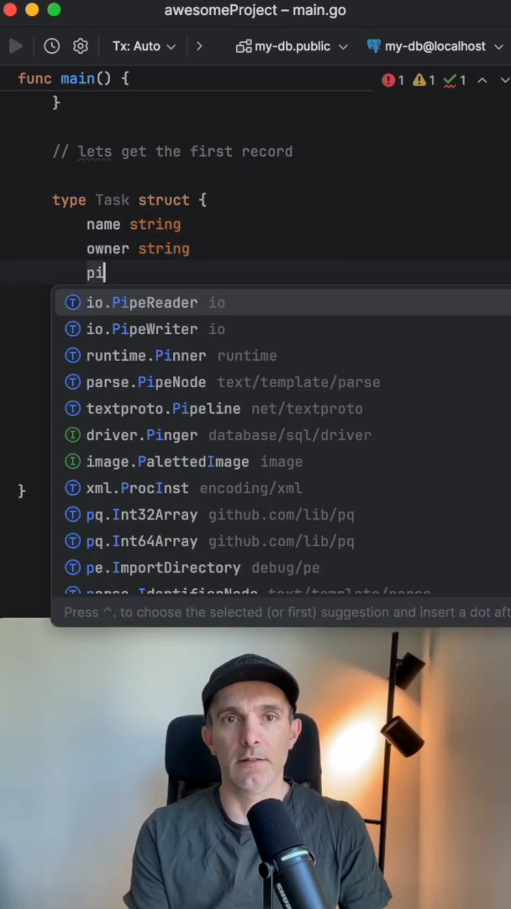
{"action": "type", "text": "ority in"}
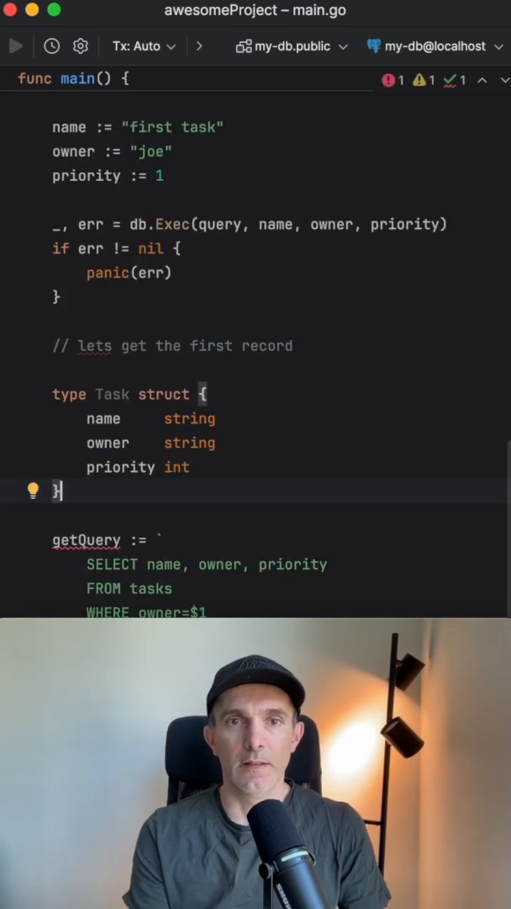
{"action": "type", "text": "typ"}
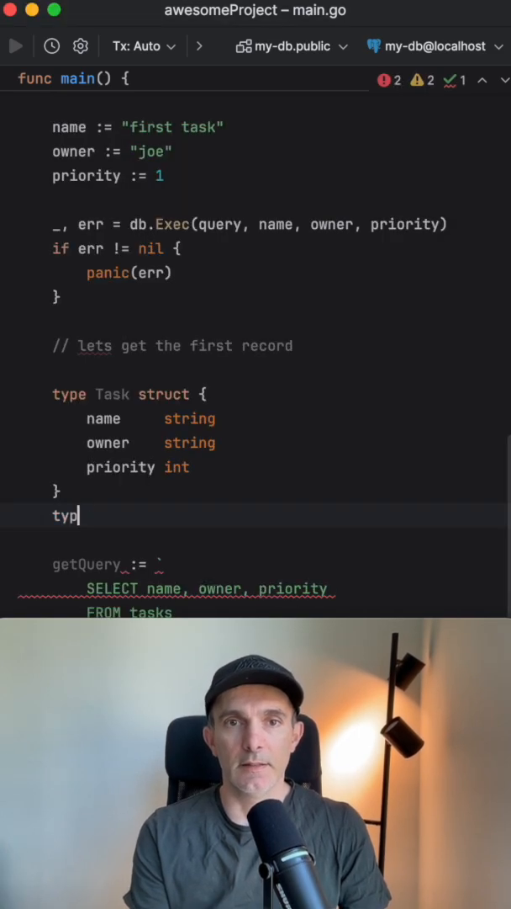
{"action": "type", "text": "t := Task{"}
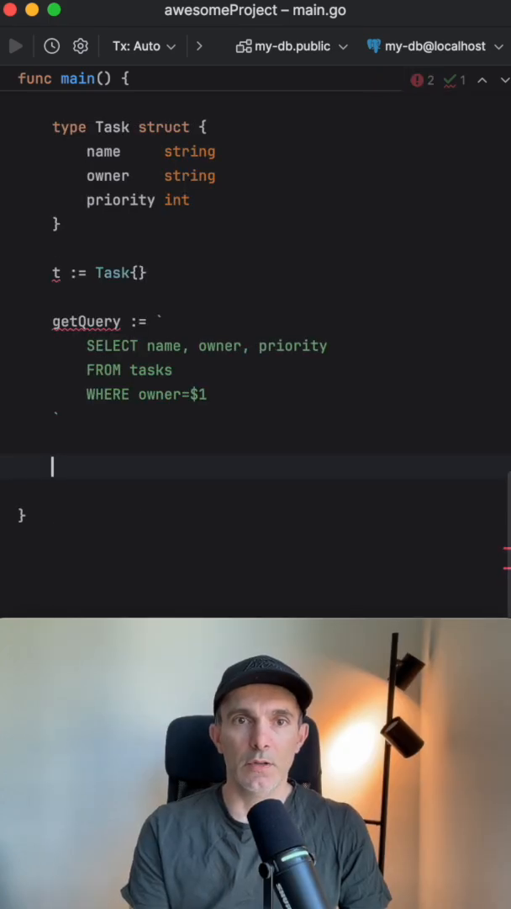
- Write err = db.QueryRow(getQuery, owner).Scan(&t.name, &t.owner, &t.priority)
{"action": "type", "text": "db.QueryRow("}
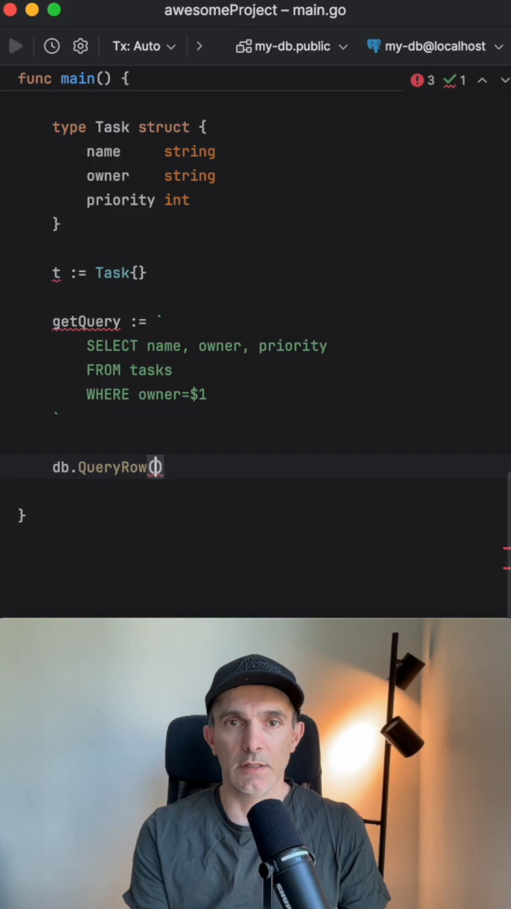
{"action": "type", "text": "getQuery,"}
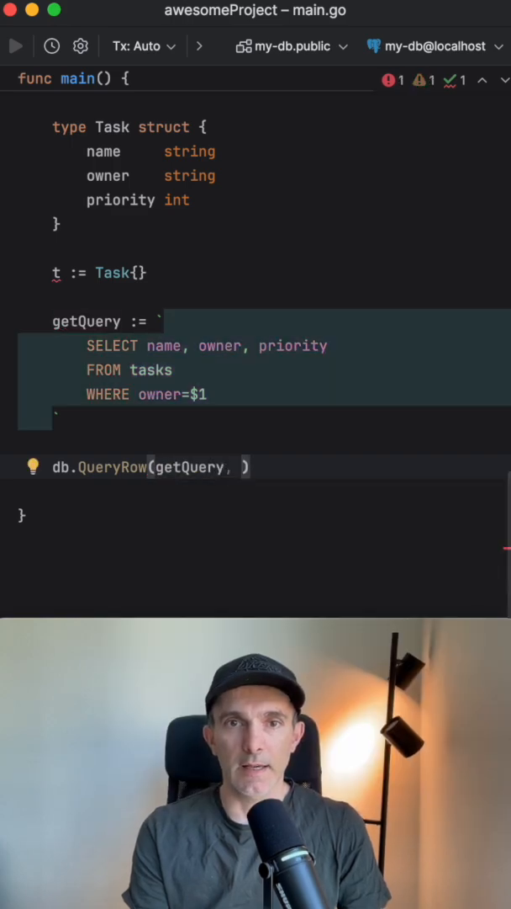
{"action": "type", "text": "owner"}
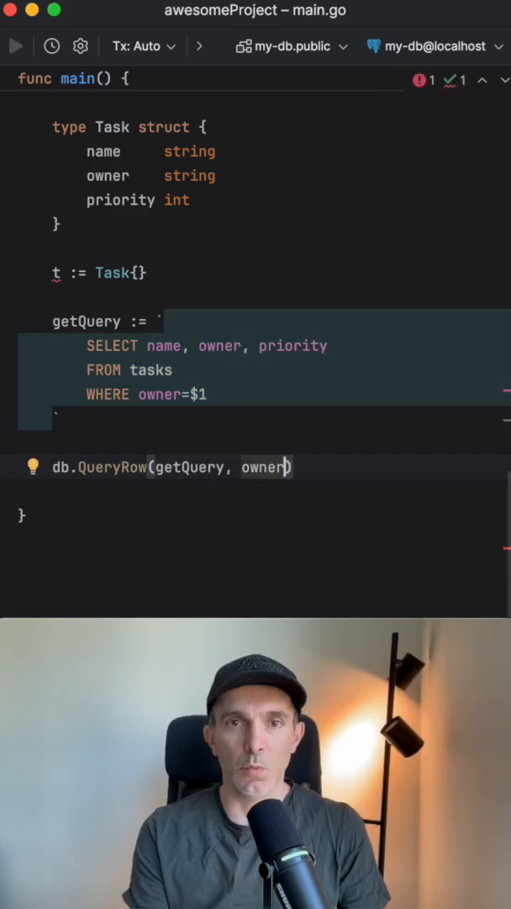
{"action": "type", "text": ".Scan(&"}
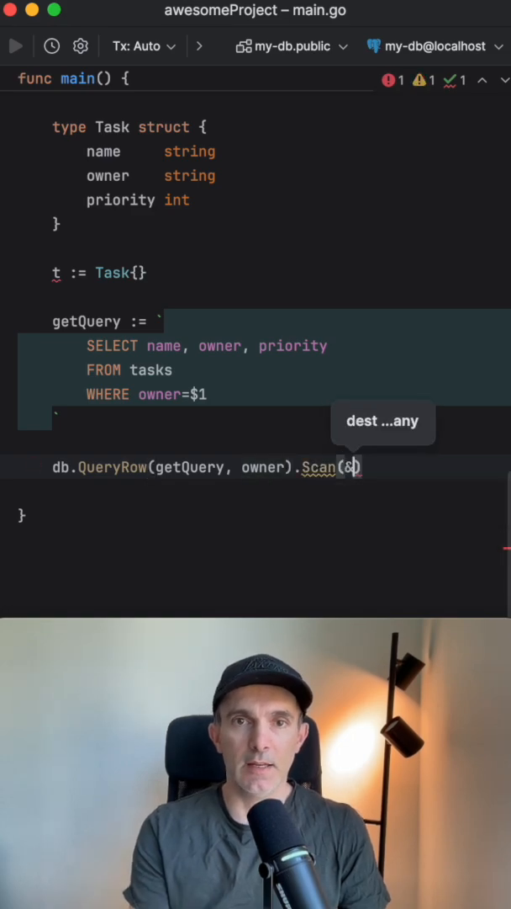
{"action": "type", "text": "t.name, &t.owner, )"}
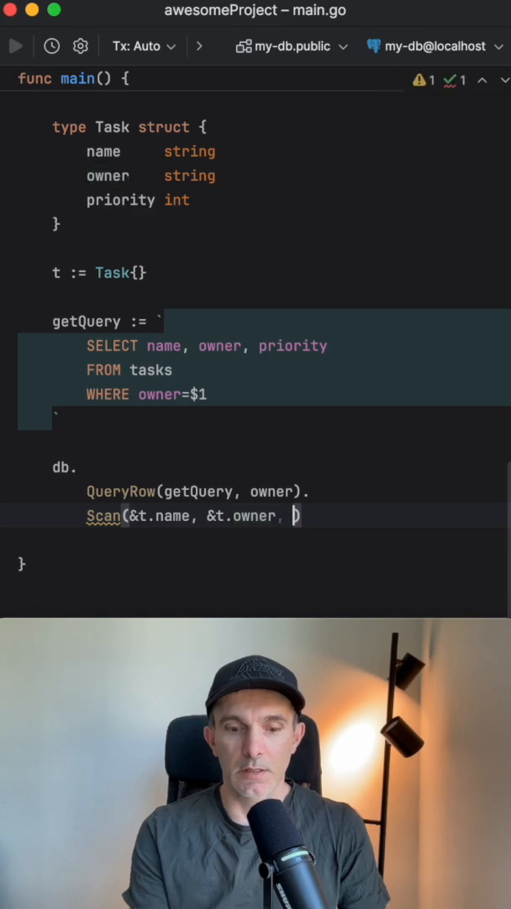
{"action": "type", "text": "&t.priority"}
{"action": "left_click", "coordinate": [264, 467]}
{"action": "type", "text": "err = "}
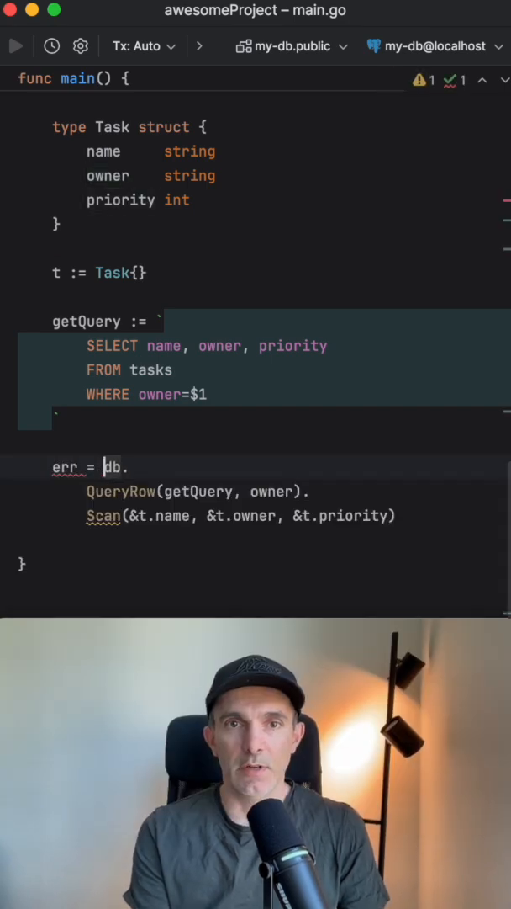
- Add the err != nil check and fmt.Println(t.name, t.owner, t.priority), then run to print 'first task joe 1'
{"action": "type", "text": "if"}
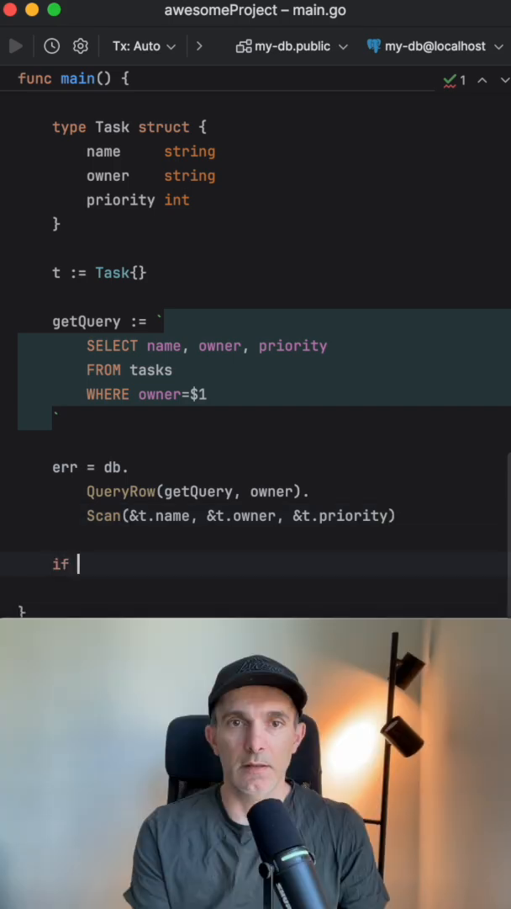
{"action": "type", "text": "err != nil {"}
{"action": "type", "text": "panic(err"}
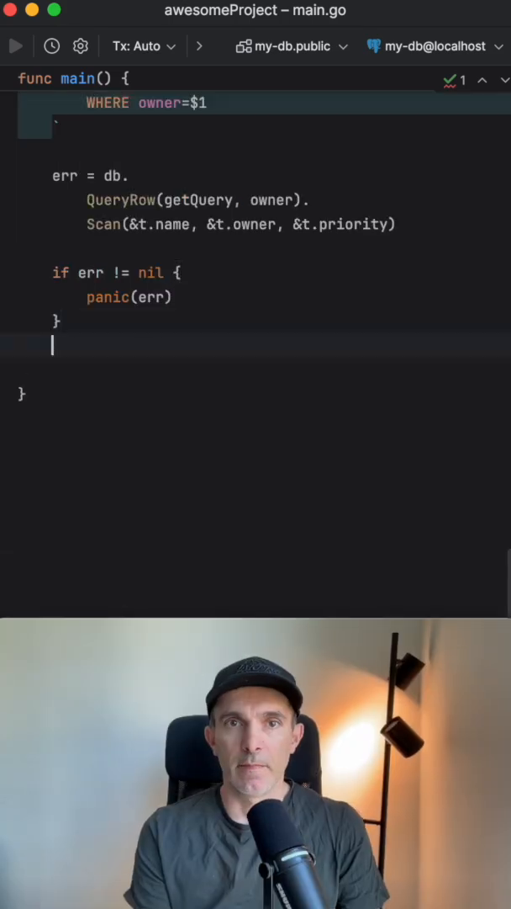
{"action": "type", "text": "fmt.Println()"}
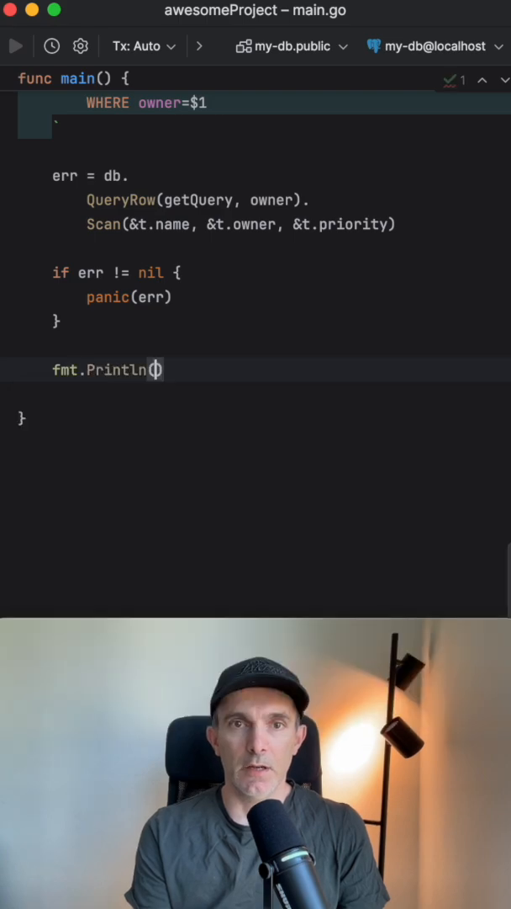
{"action": "type", "text": "t.name, t.owner, t.priority"}
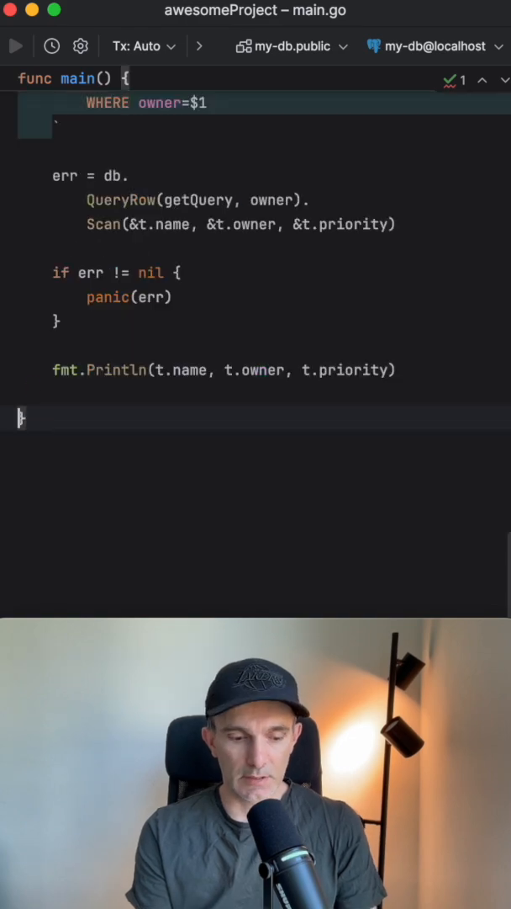
{"action": "left_click", "coordinate": [15, 46]}
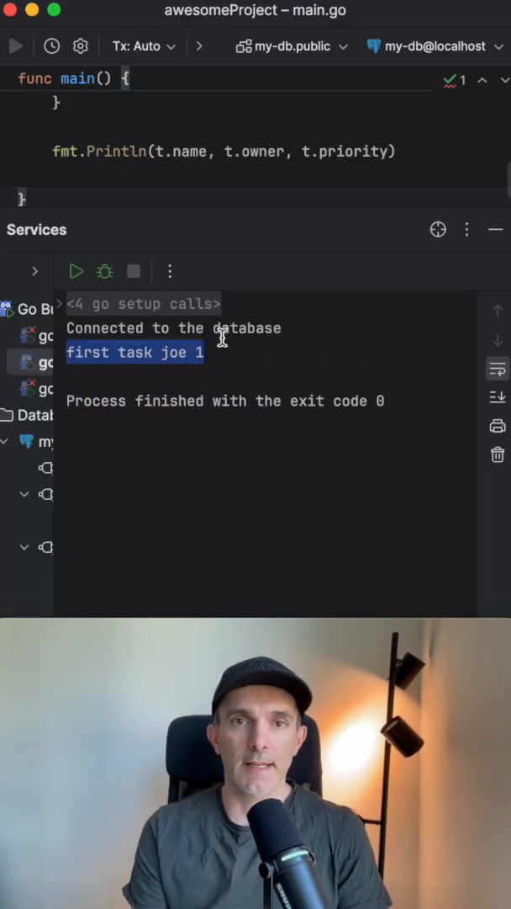